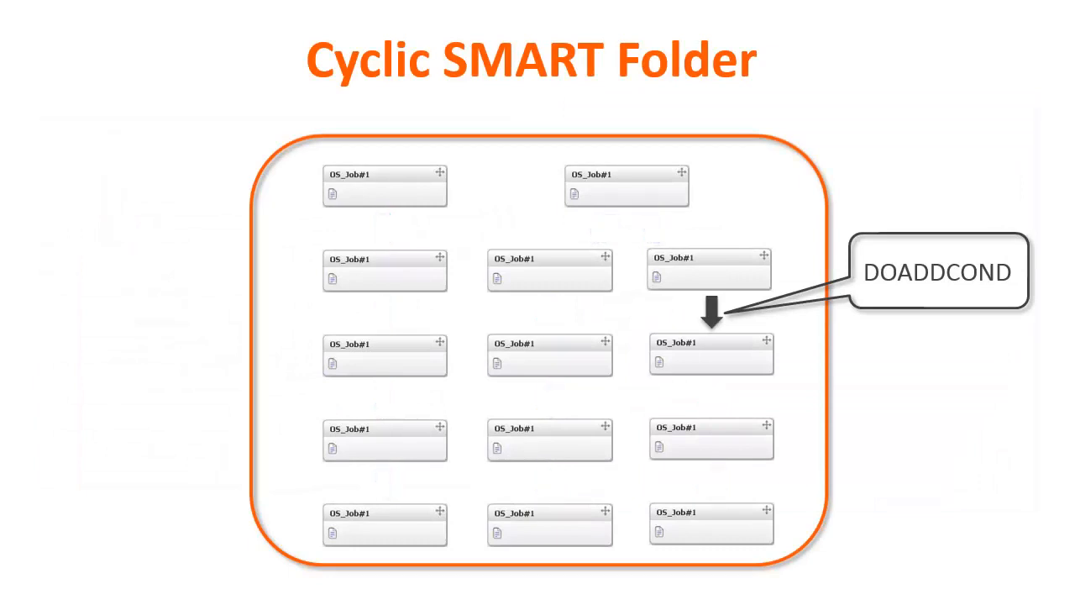
Advance from the Cyclic SMART Folder slide to the SMART Folder Level Conditions slide.
{"action": "key", "text": "Right"}
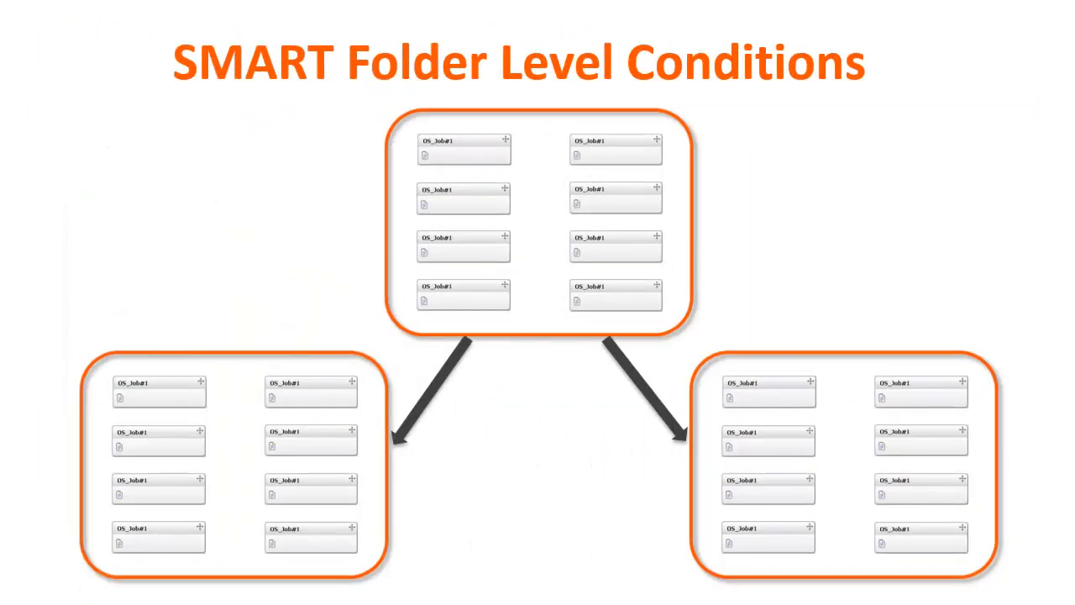